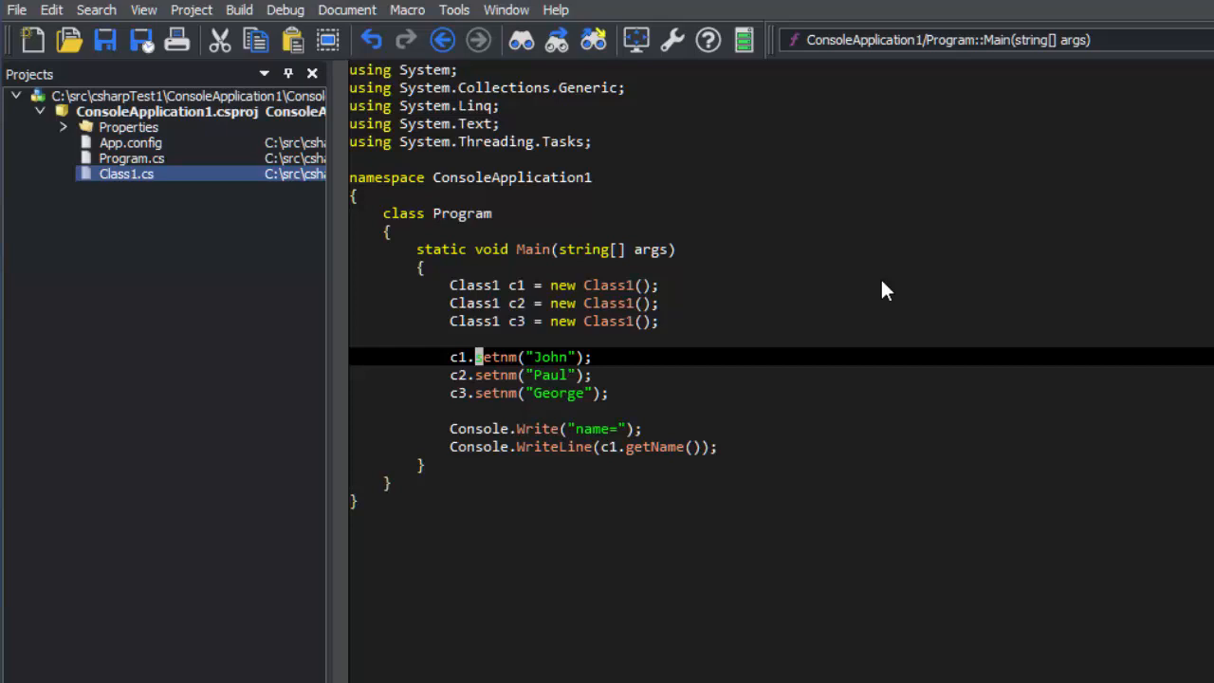
{"action": "mouse_move", "coordinate": [863, 264]}
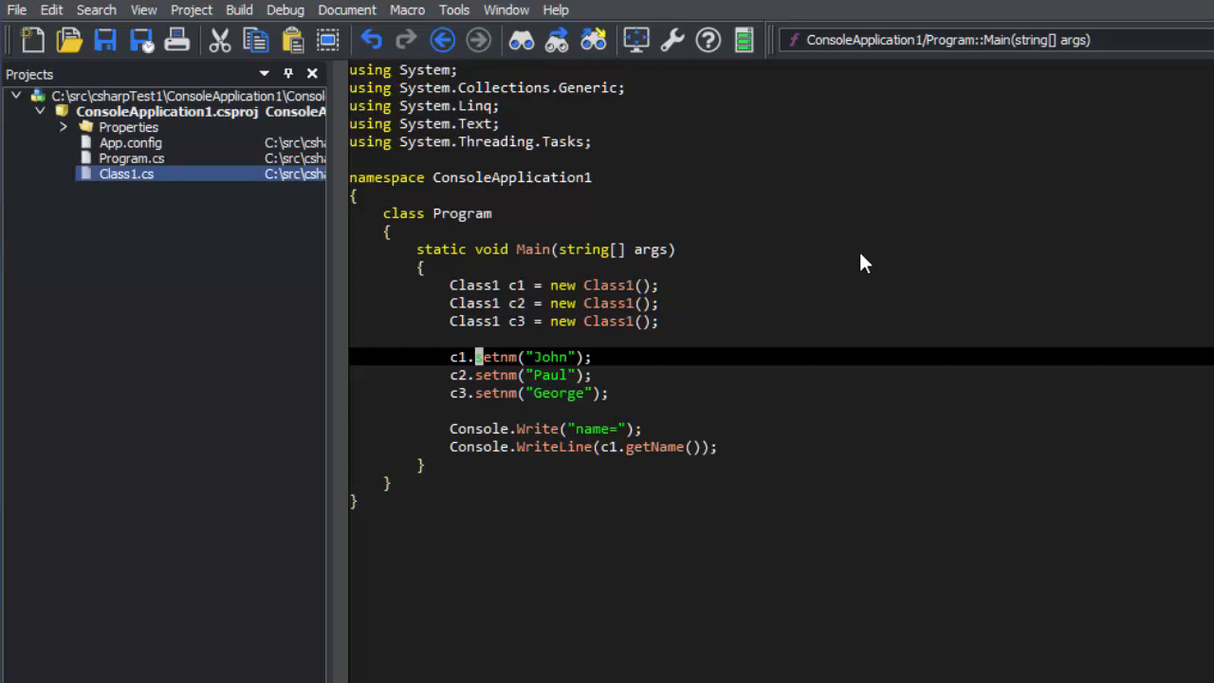
{"action": "mouse_move", "coordinate": [497, 370]}
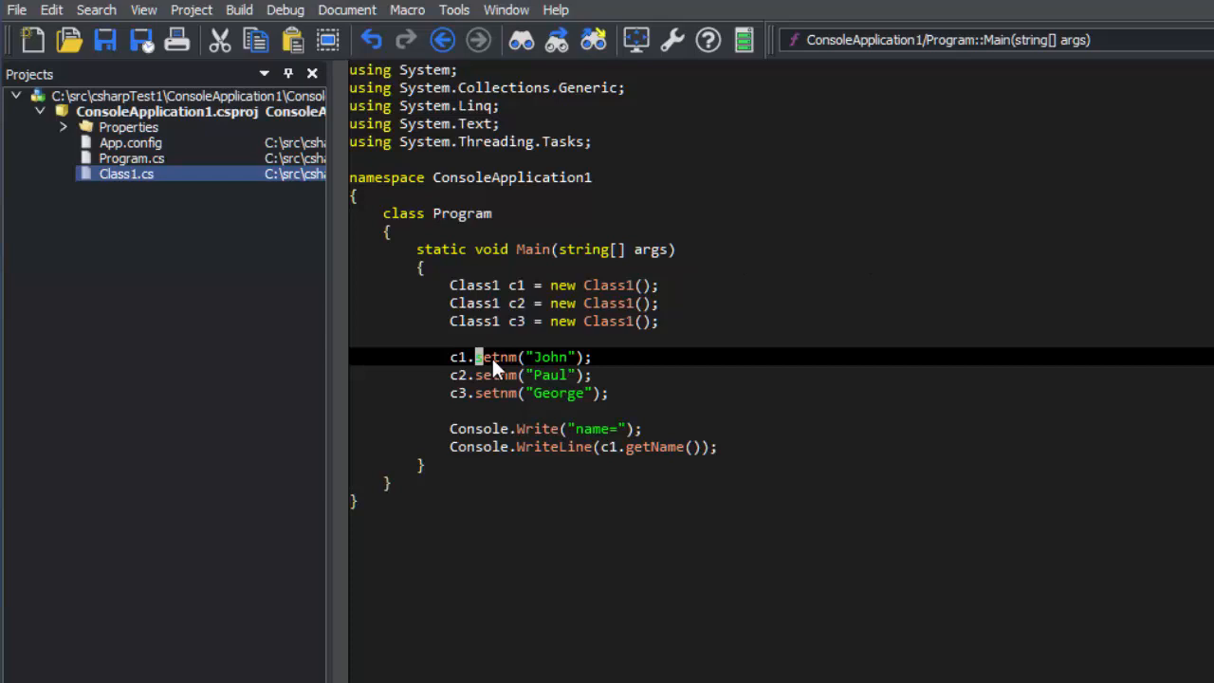
{"action": "mouse_move", "coordinate": [492, 51]}
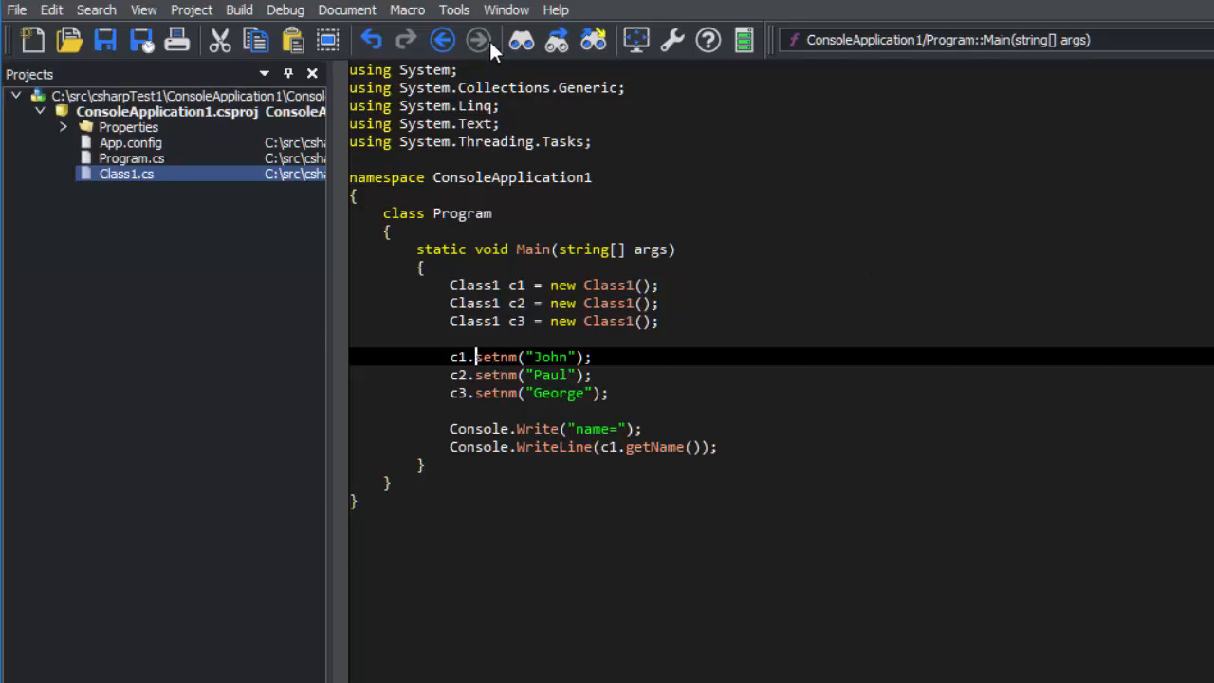
Step: Quick-rename the setnm method to setName from the Tools menu and confirm
{"action": "left_click", "coordinate": [454, 9]}
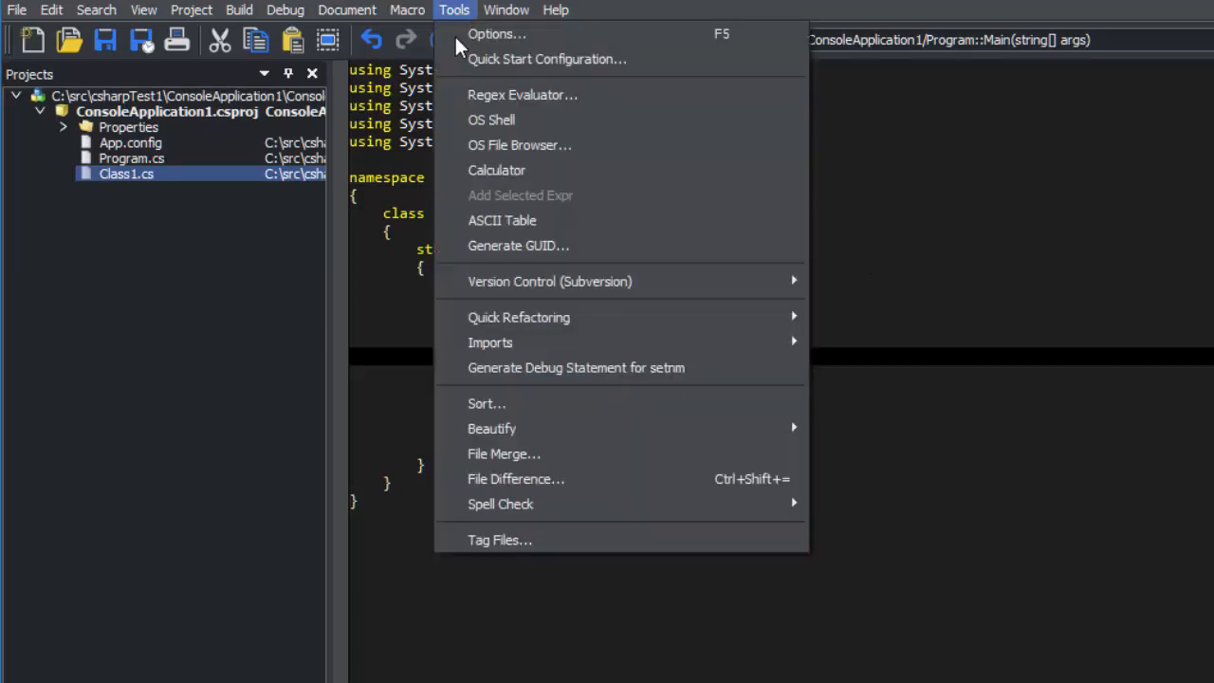
{"action": "mouse_move", "coordinate": [519, 317]}
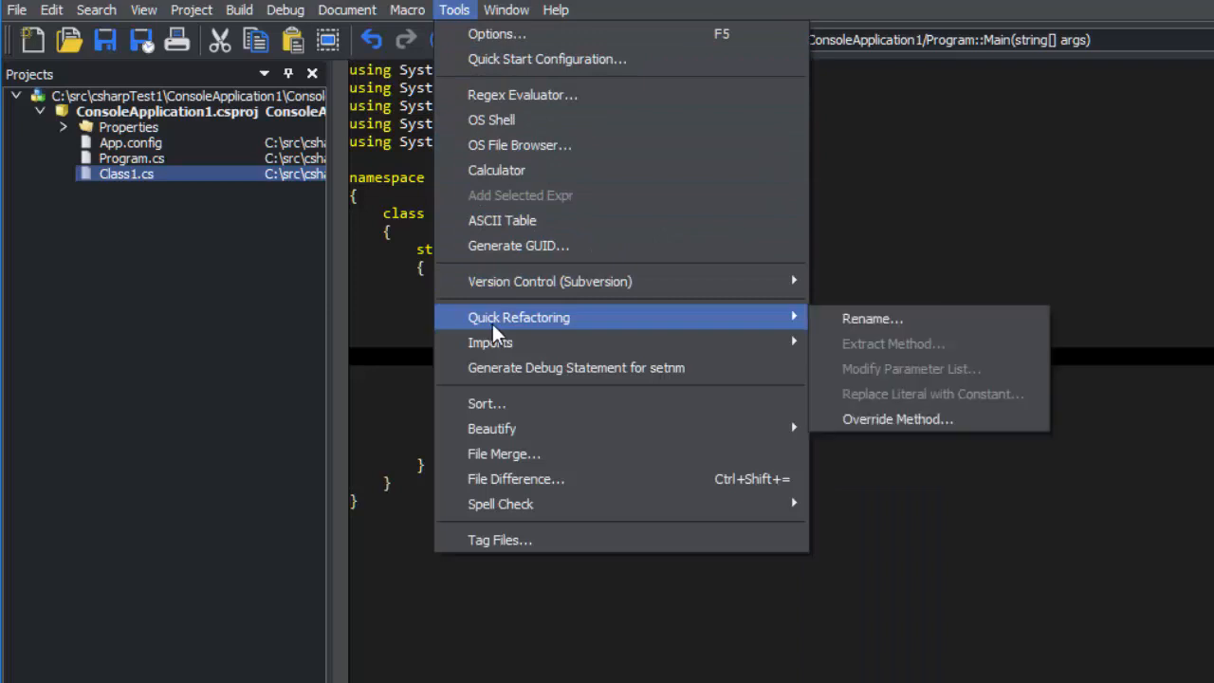
{"action": "left_click", "coordinate": [871, 318]}
{"action": "type", "text": "set"}
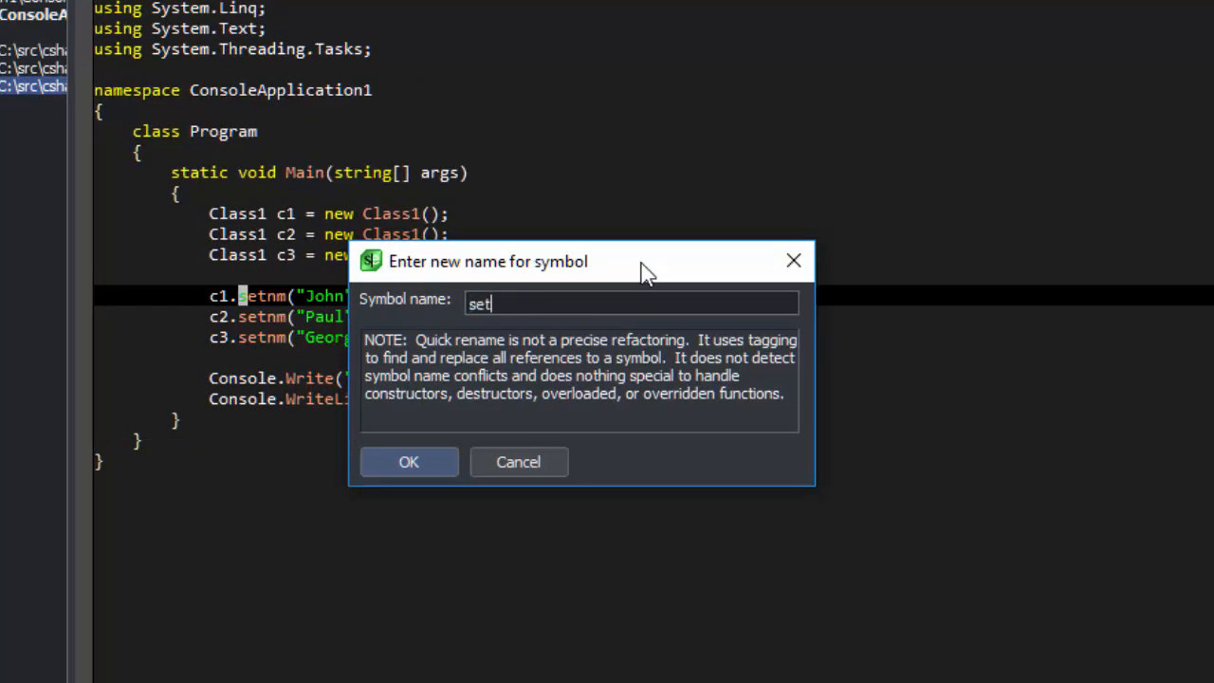
{"action": "type", "text": "Name"}
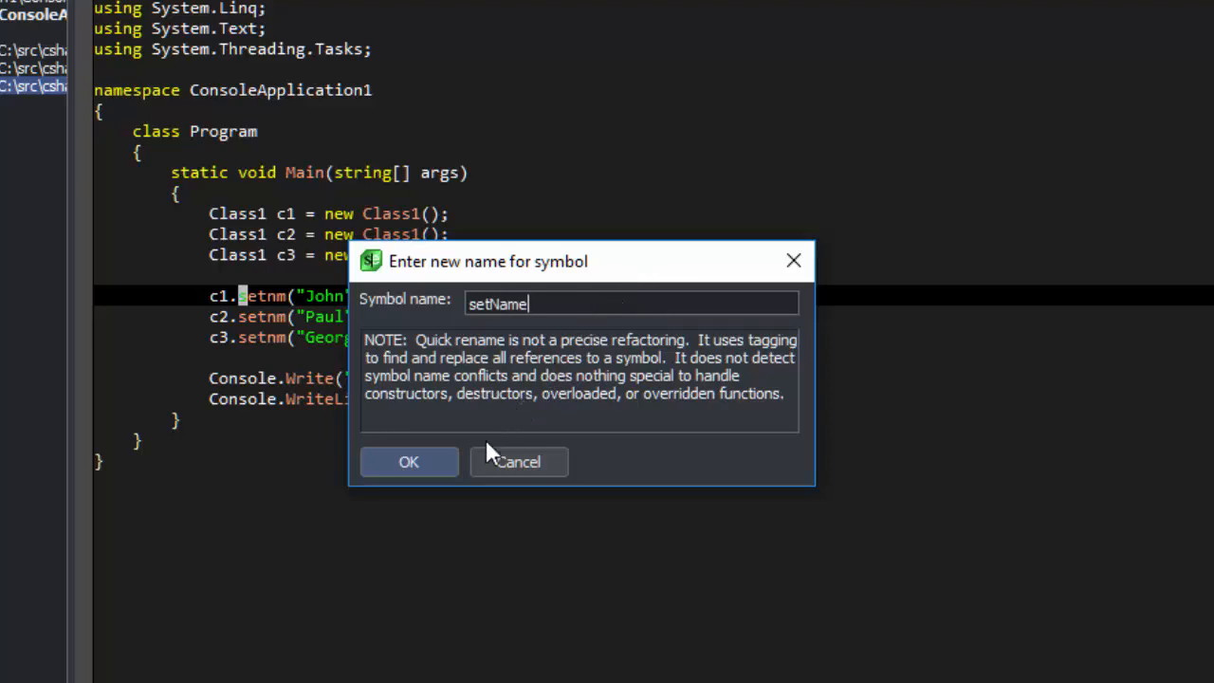
{"action": "left_click", "coordinate": [408, 462]}
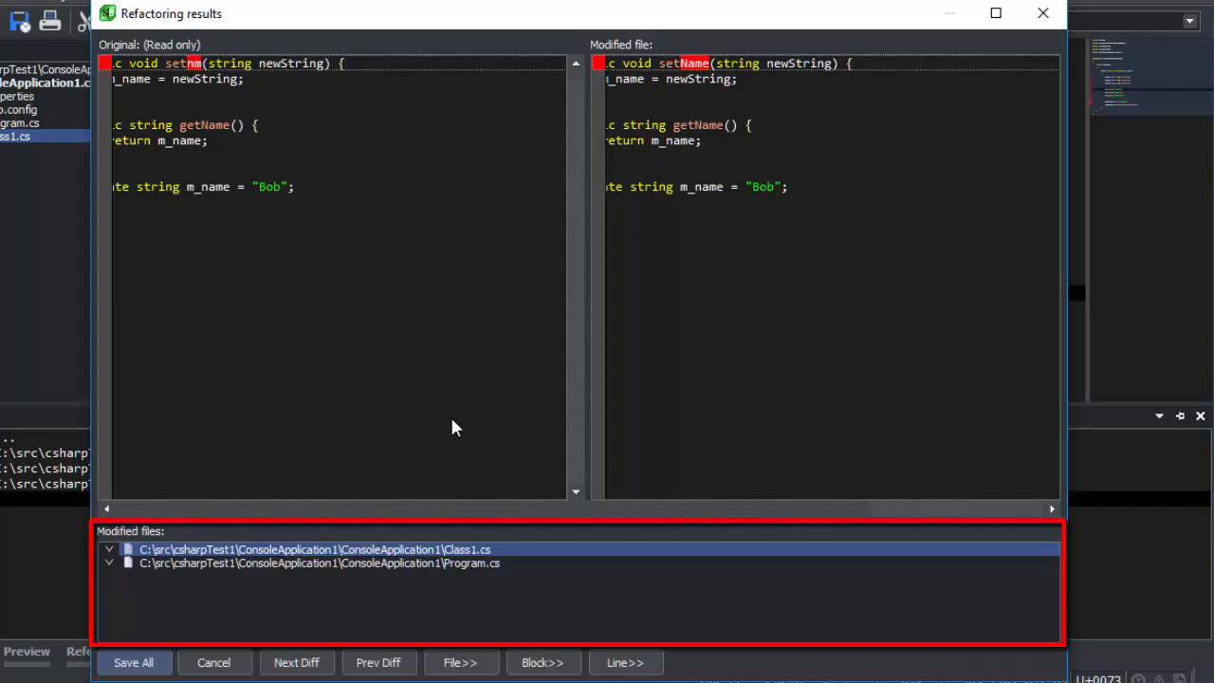
{"action": "mouse_move", "coordinate": [342, 593]}
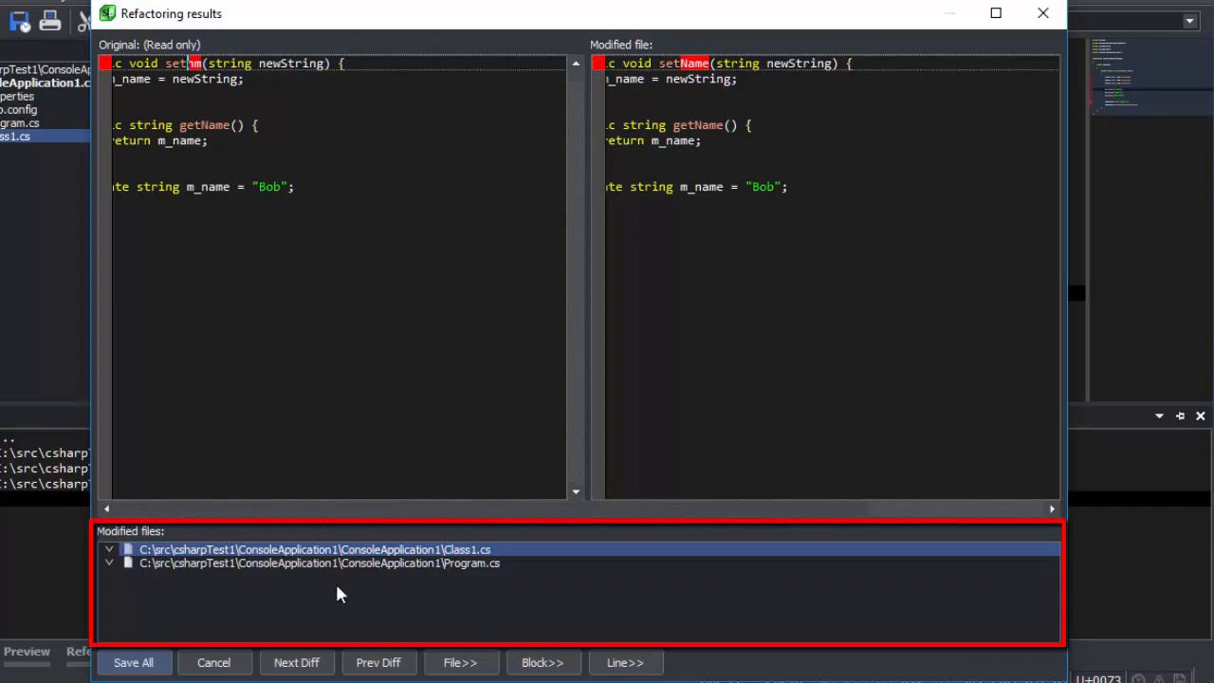
Step: Step past the Class1.cs rename diff and continue to Program.cs
{"action": "left_click", "coordinate": [296, 662]}
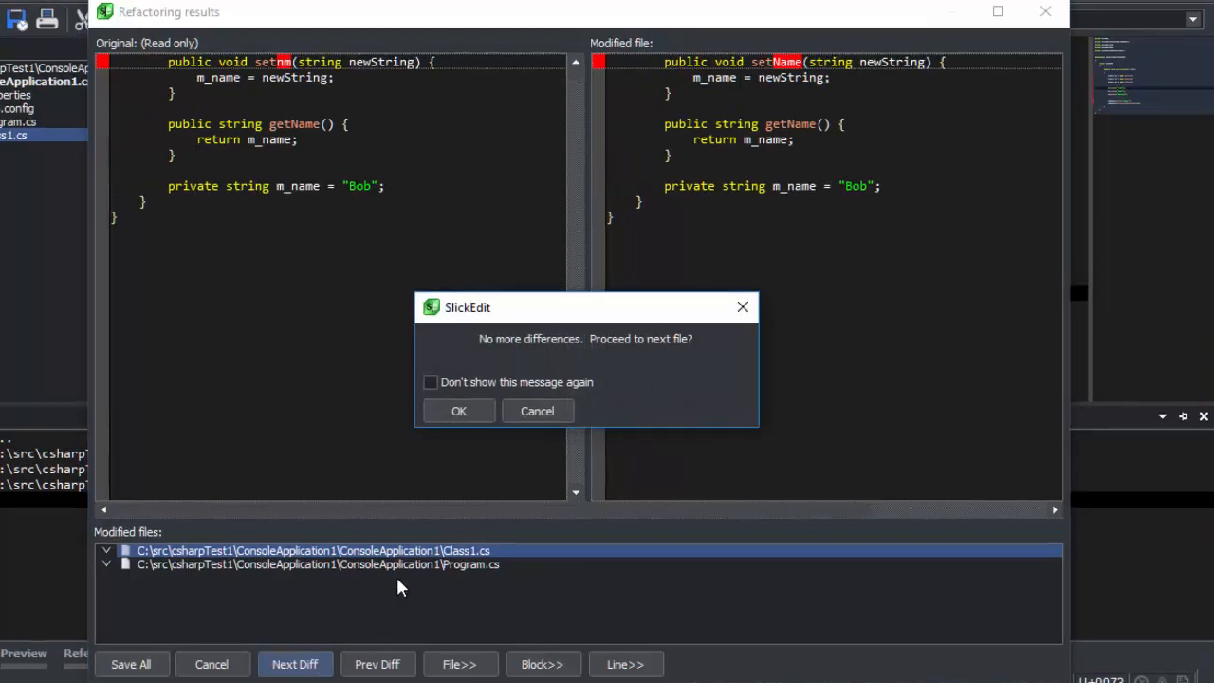
{"action": "mouse_move", "coordinate": [439, 527]}
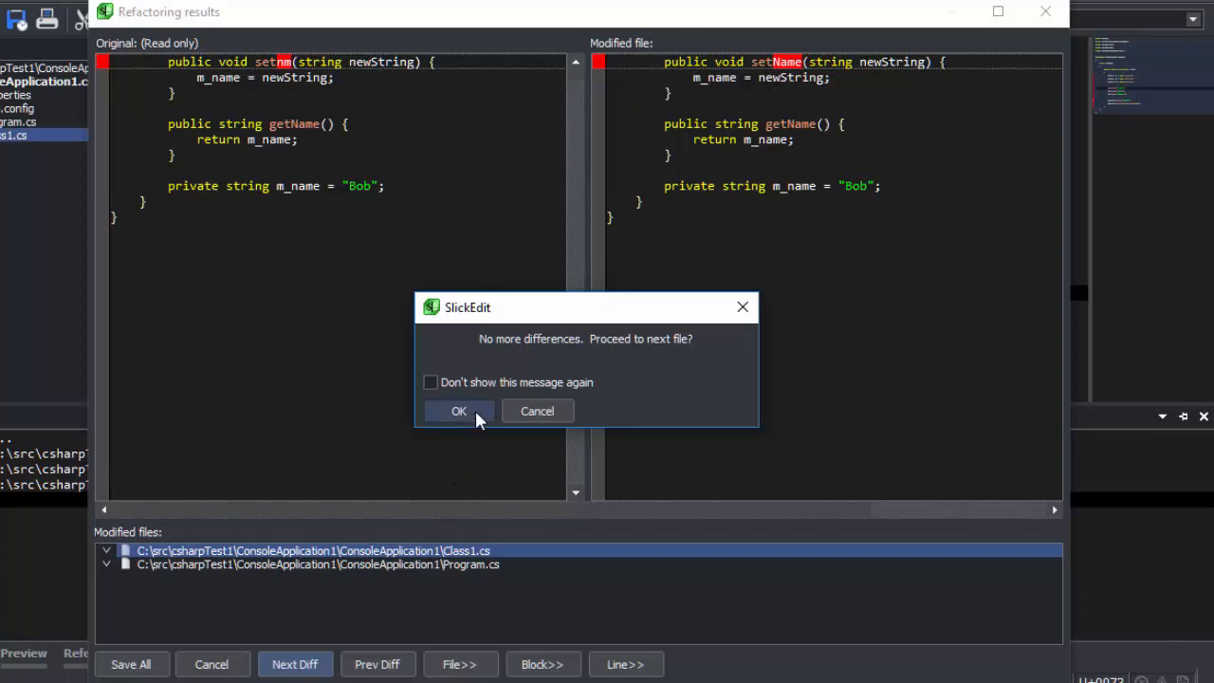
{"action": "left_click", "coordinate": [458, 411]}
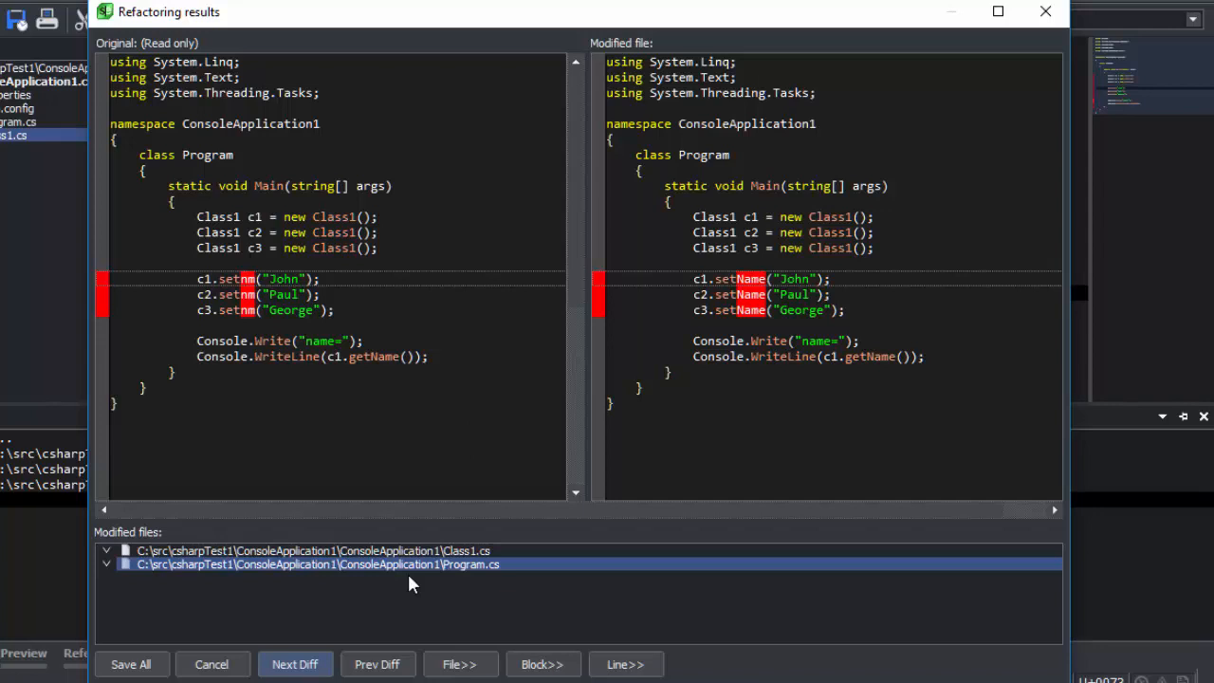
Step: Finish reviewing Program.cs diffs and save all modified files
{"action": "left_click", "coordinate": [295, 665]}
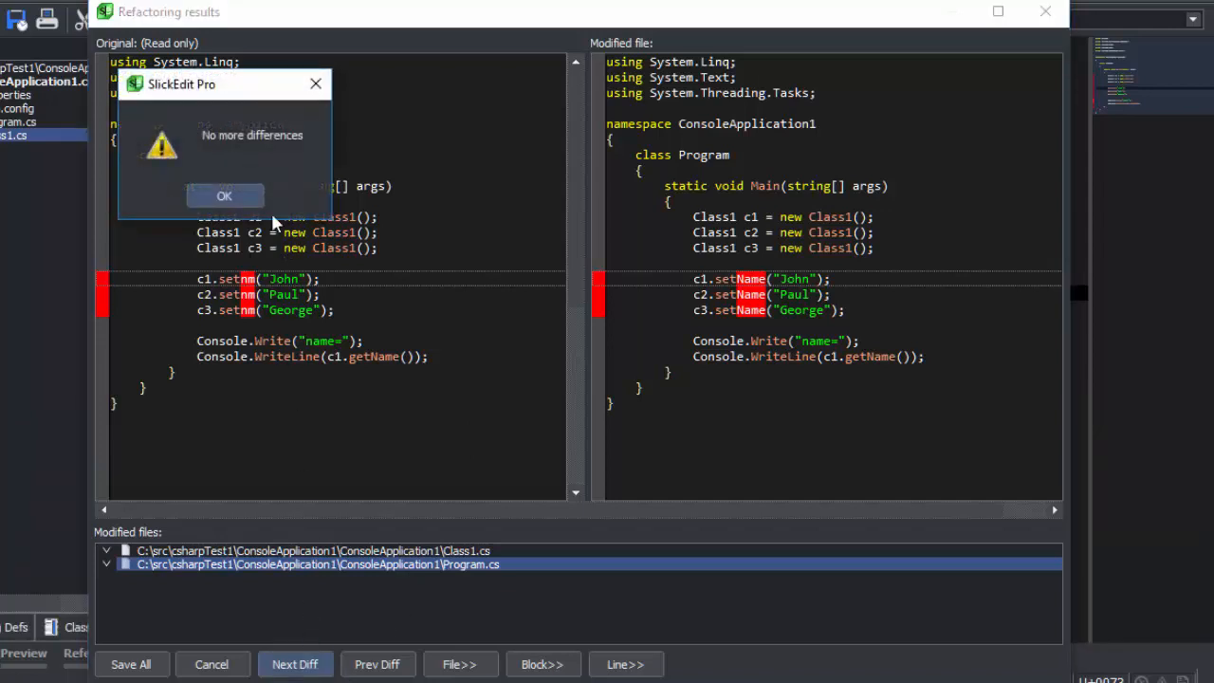
{"action": "mouse_move", "coordinate": [225, 195]}
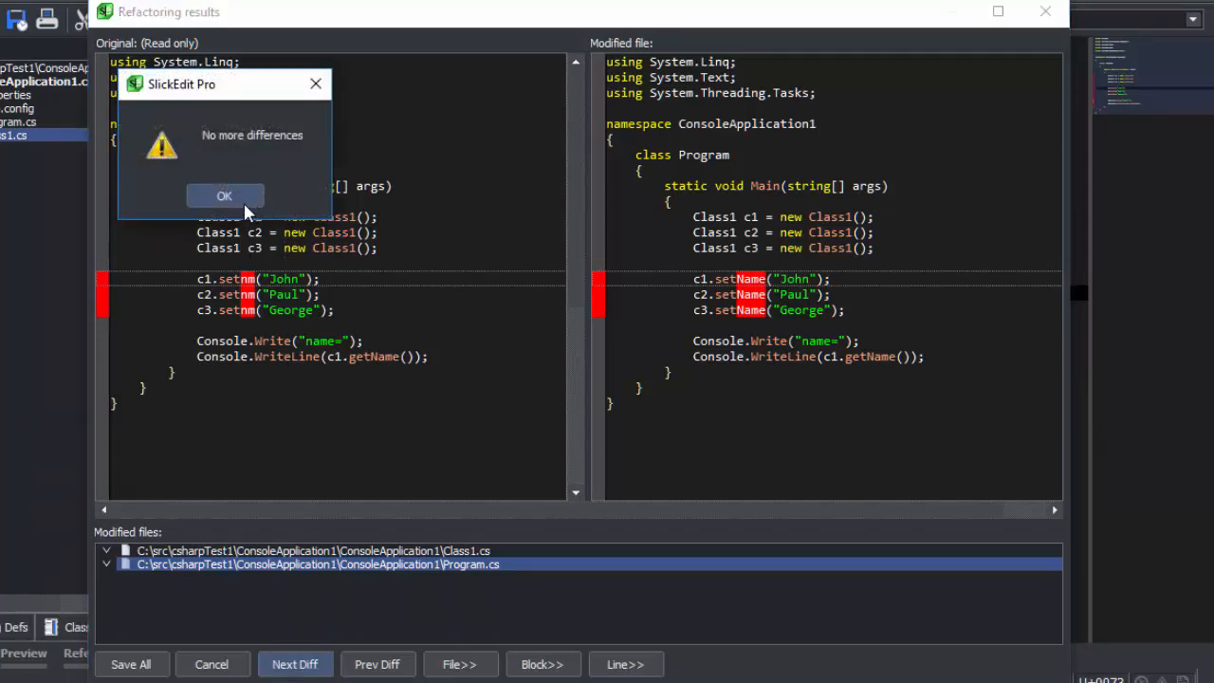
{"action": "left_click", "coordinate": [224, 196]}
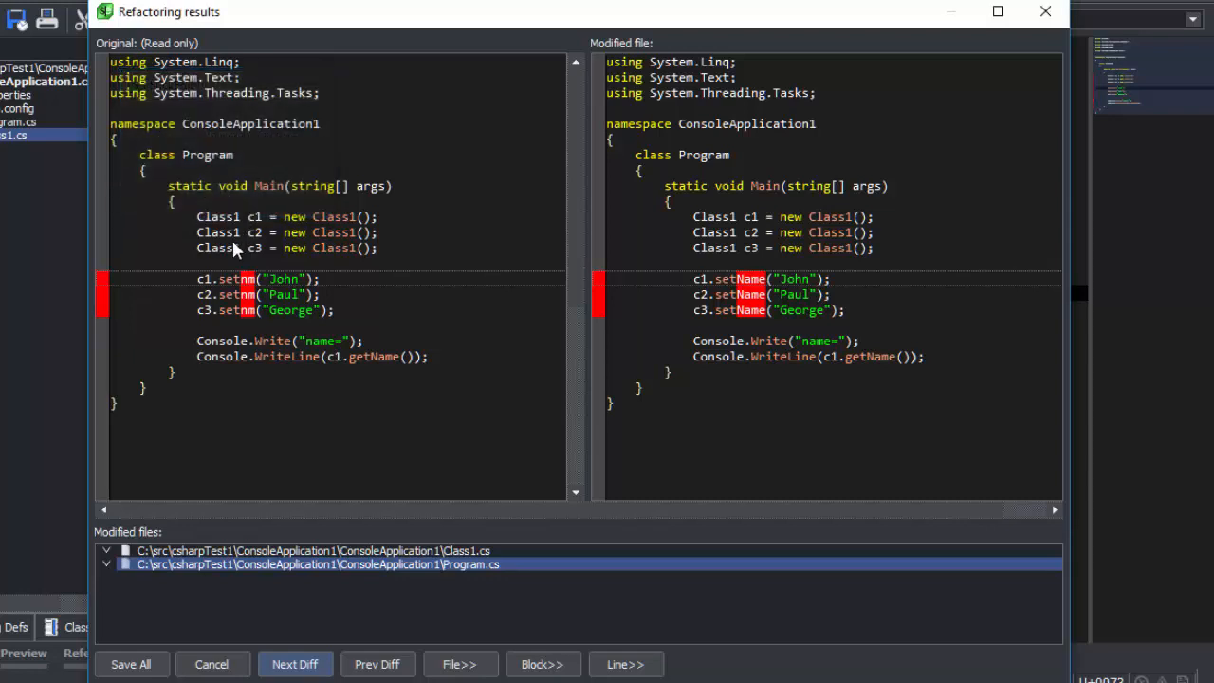
{"action": "mouse_move", "coordinate": [124, 679]}
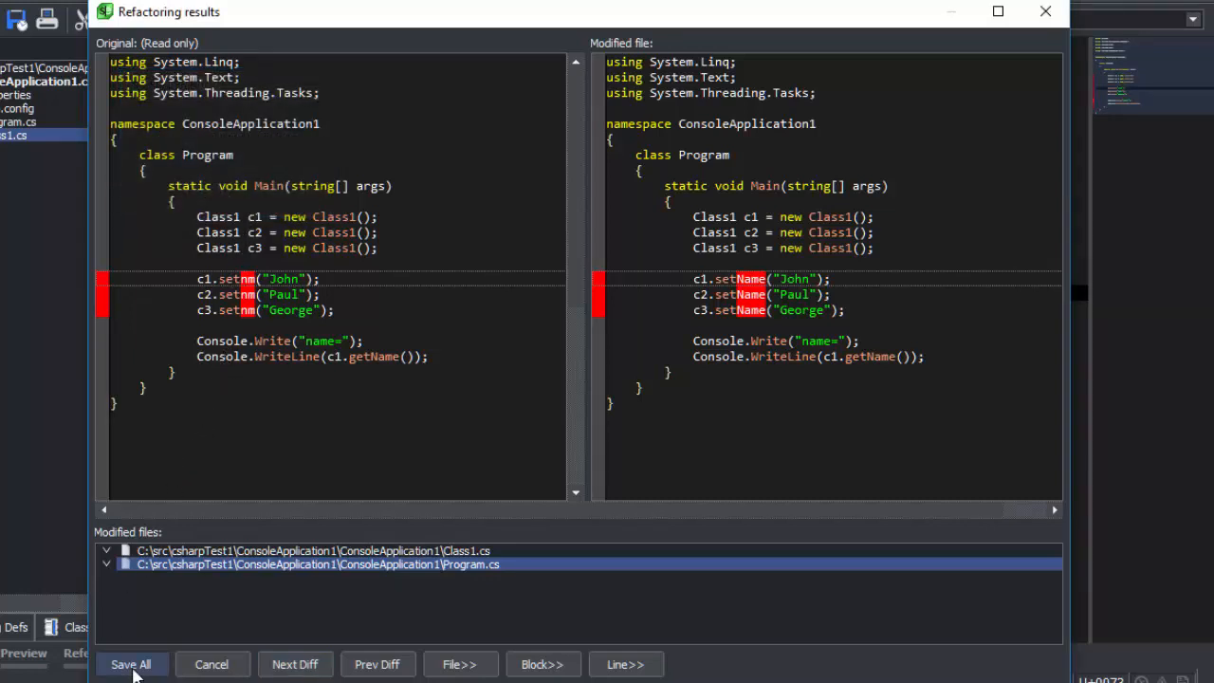
{"action": "left_click", "coordinate": [131, 664]}
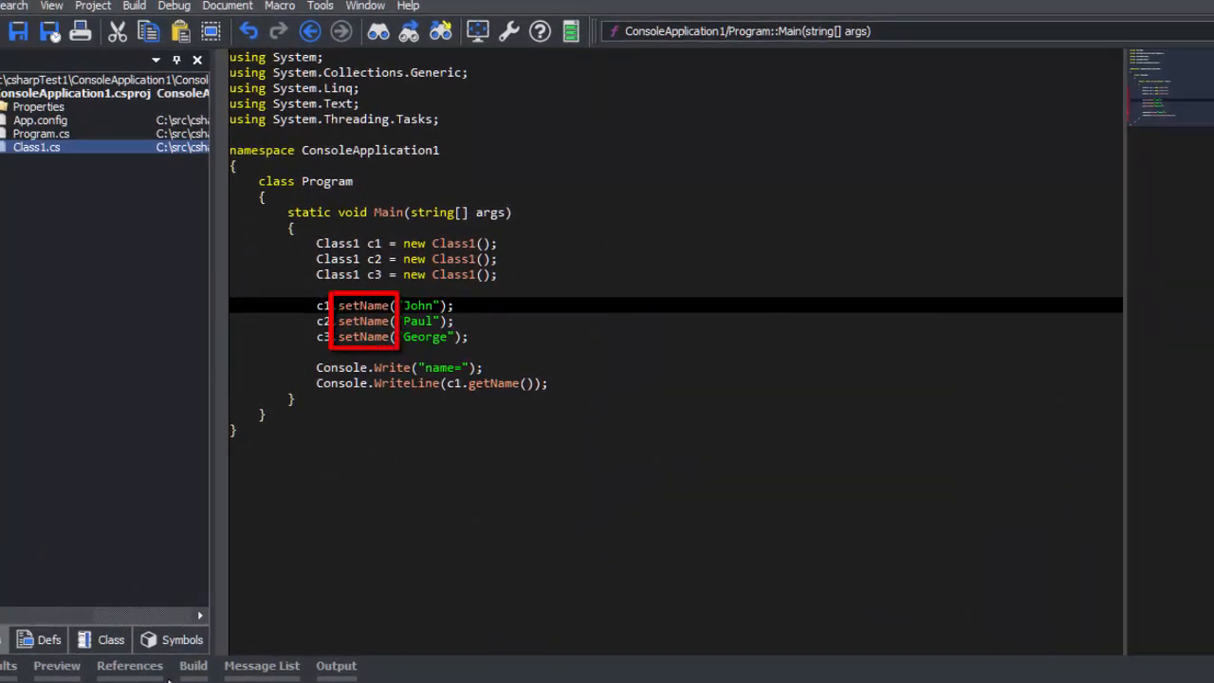
{"action": "mouse_move", "coordinate": [157, 118]}
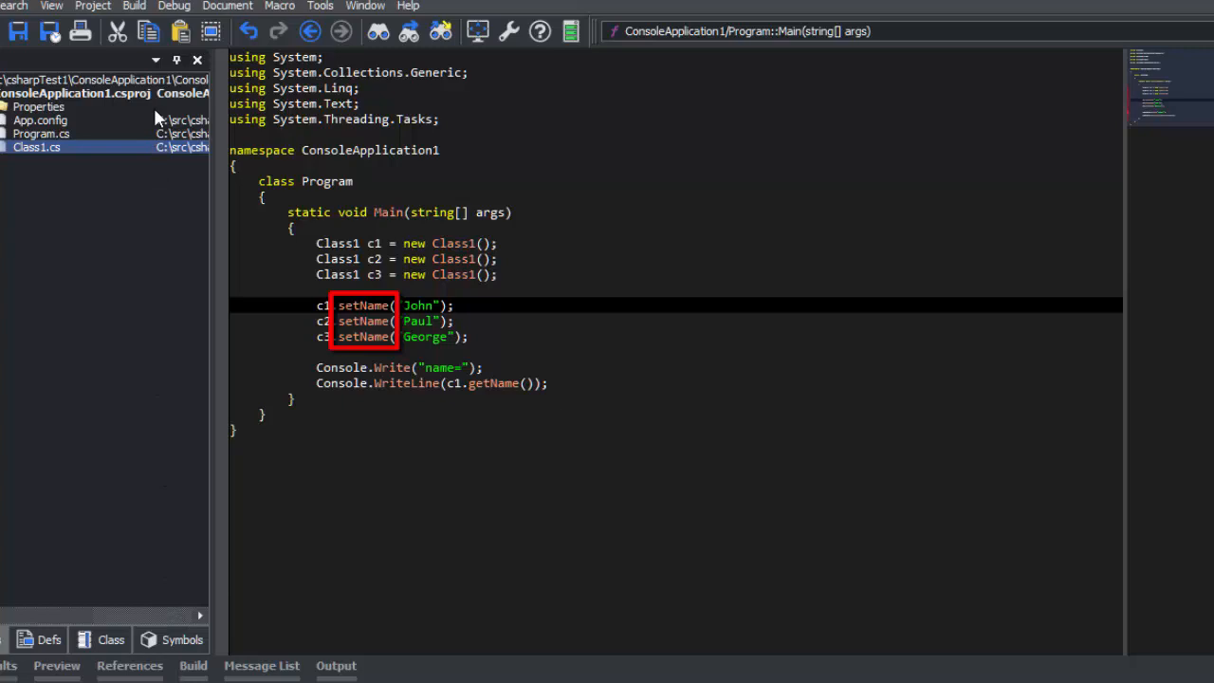
Step: Build the project from the Build menu
{"action": "left_click", "coordinate": [133, 6]}
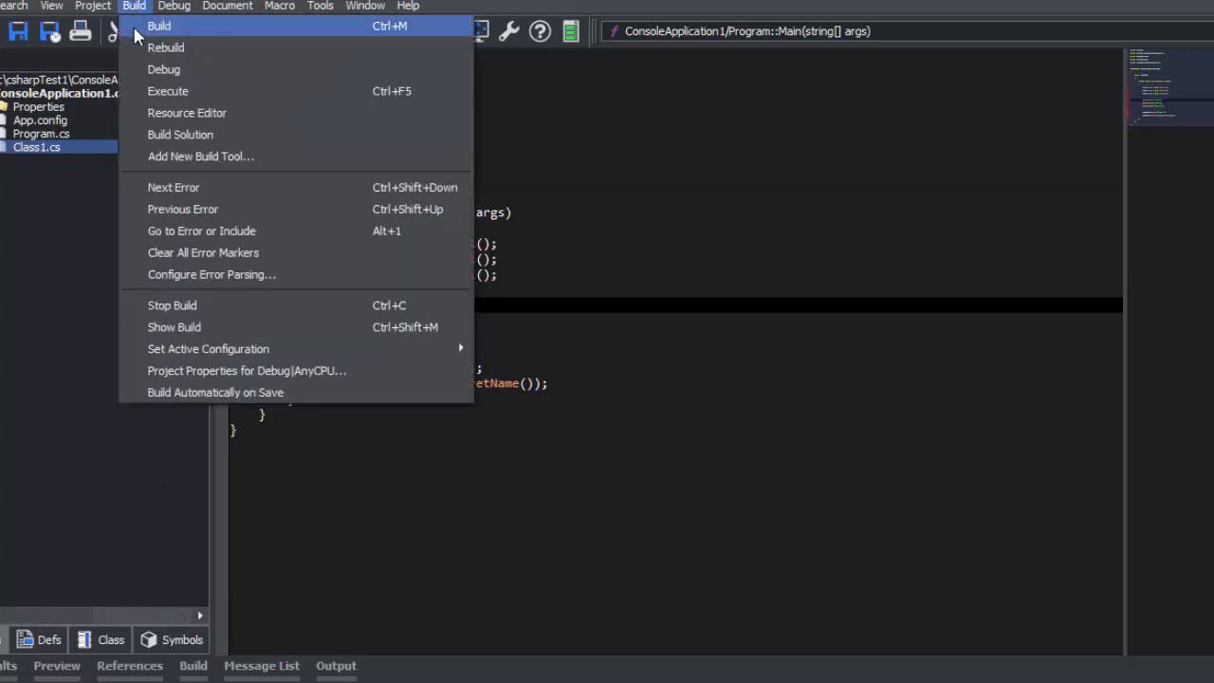
{"action": "left_click", "coordinate": [158, 26]}
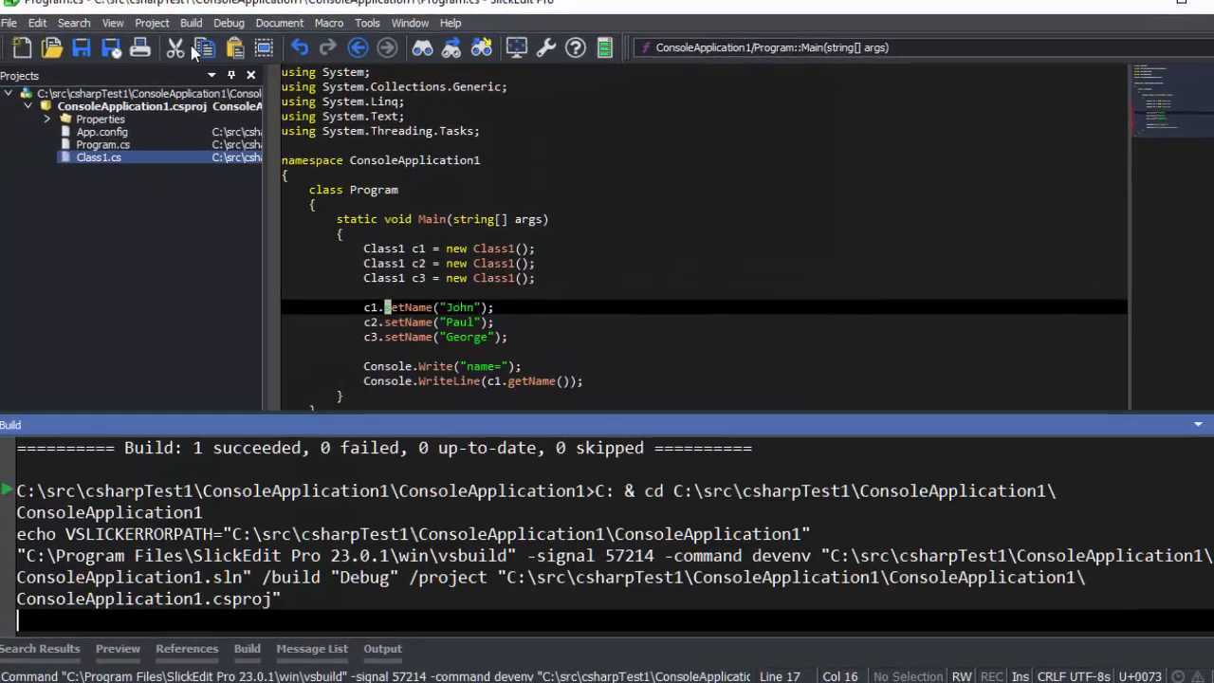